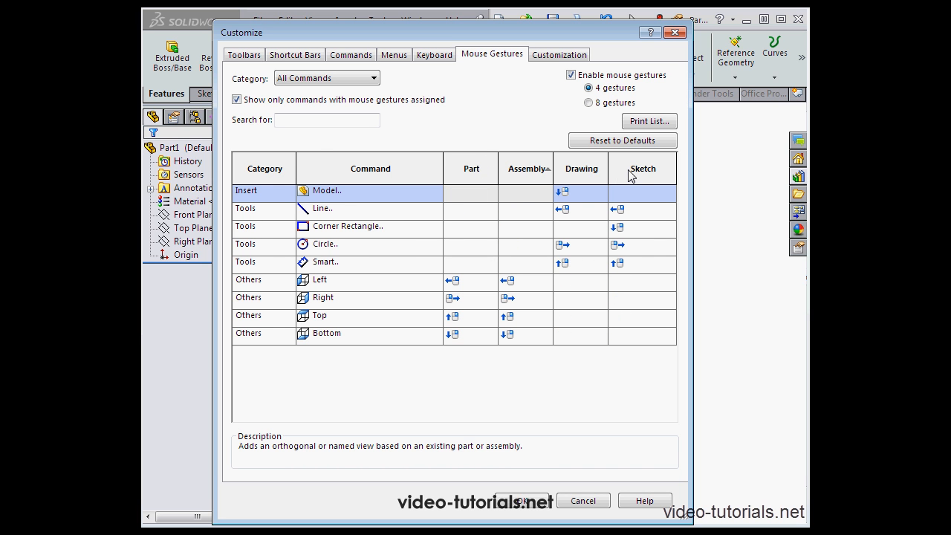
mouse_move(550, 86)
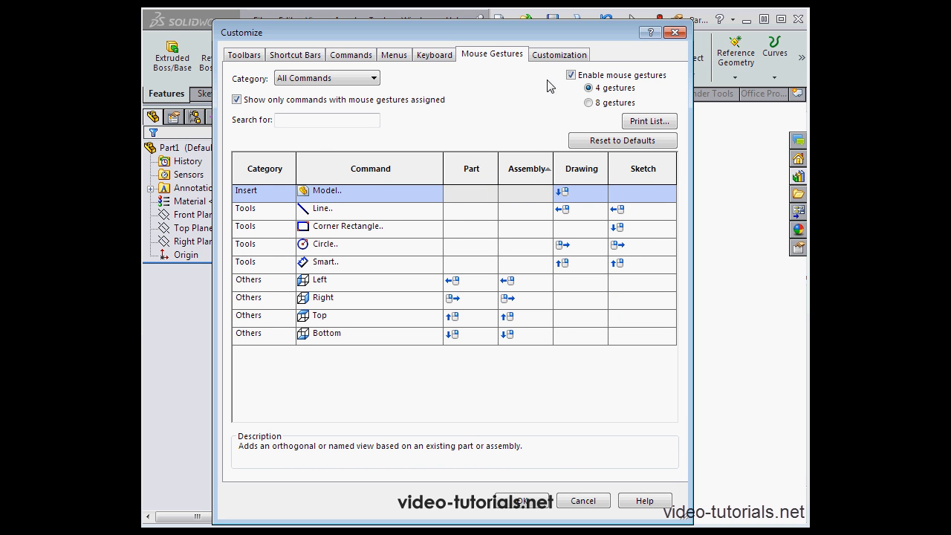
- Show the Customization page with the reset-to-defaults options for shortcuts and menus
click(559, 54)
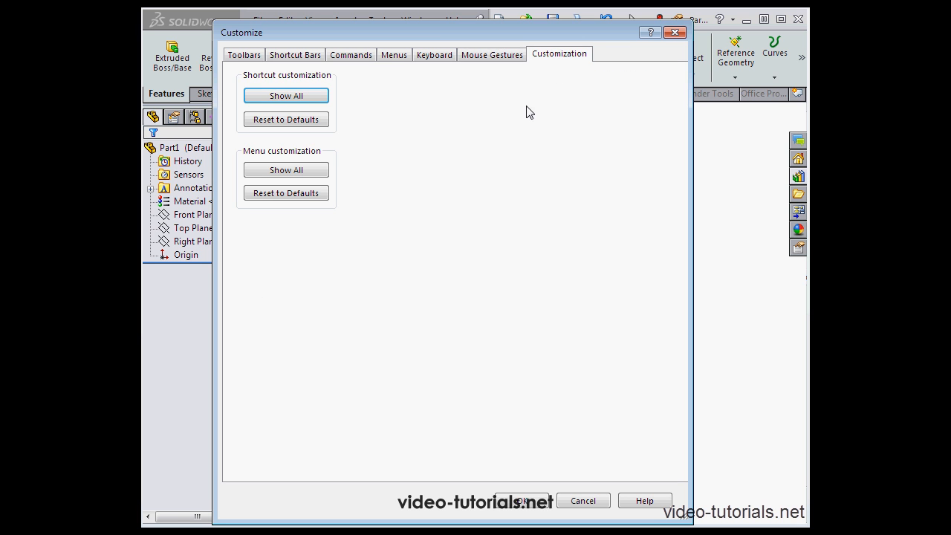
mouse_move(439, 153)
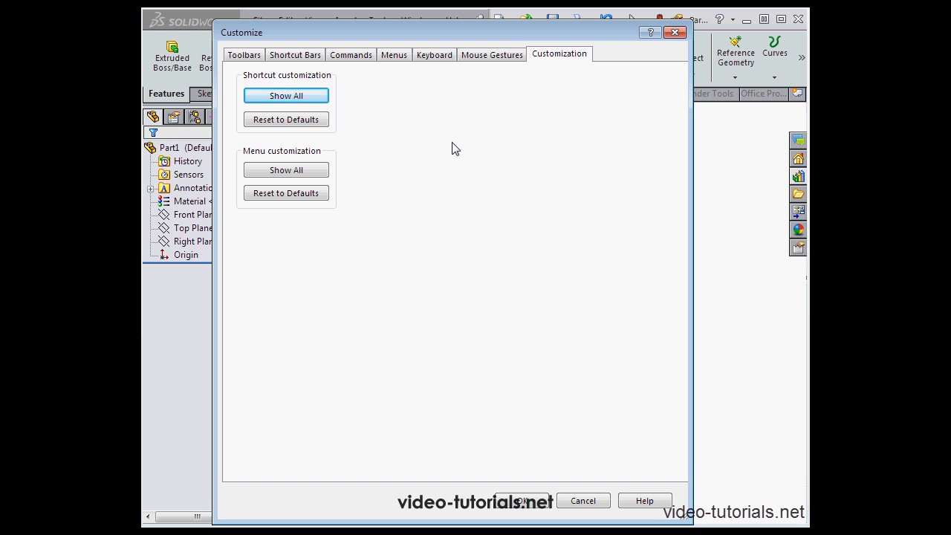
mouse_move(442, 142)
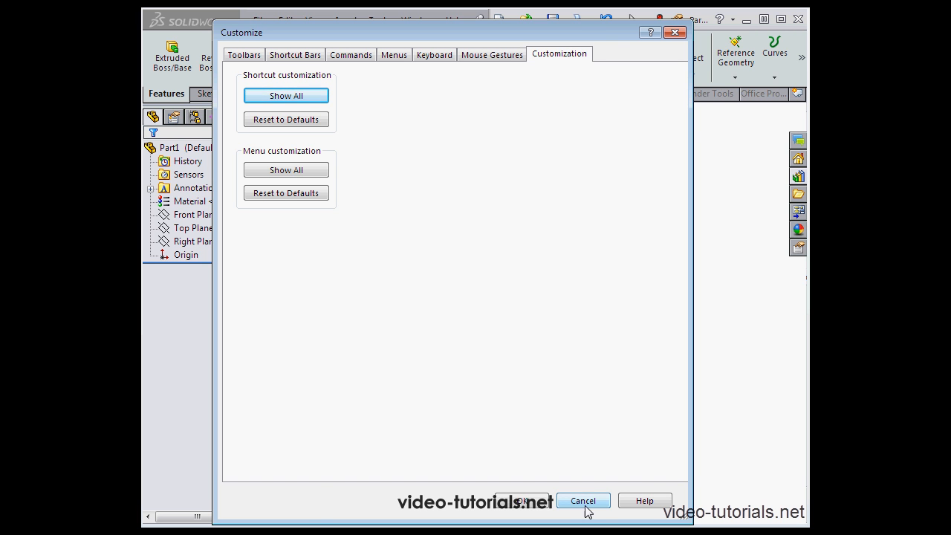
- Cancel the Customize dialog and pin the main menus so they stay shown in Part1
click(582, 499)
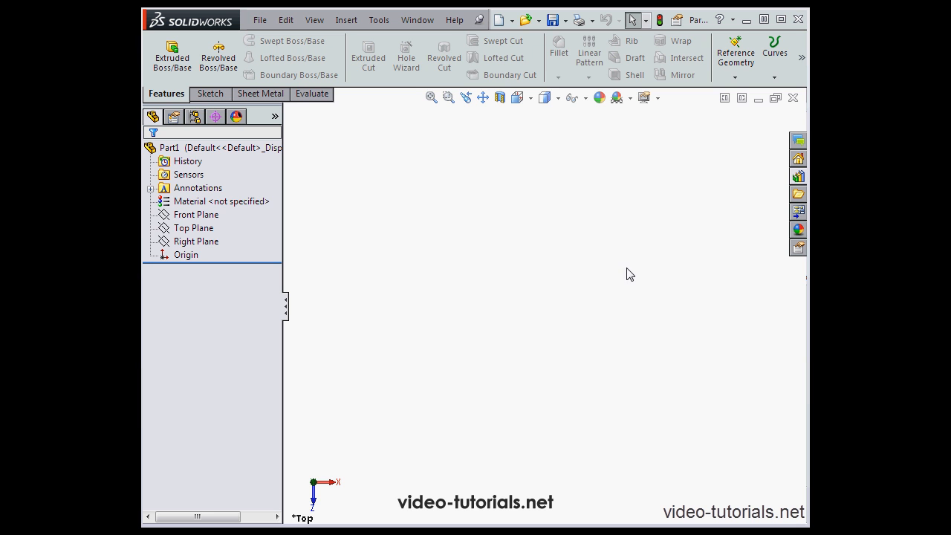
mouse_move(653, 237)
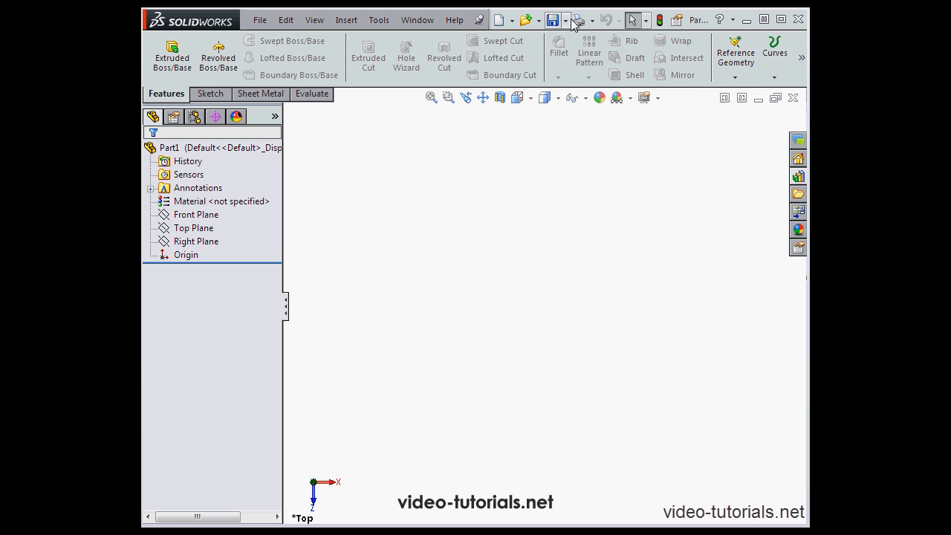
mouse_move(579, 21)
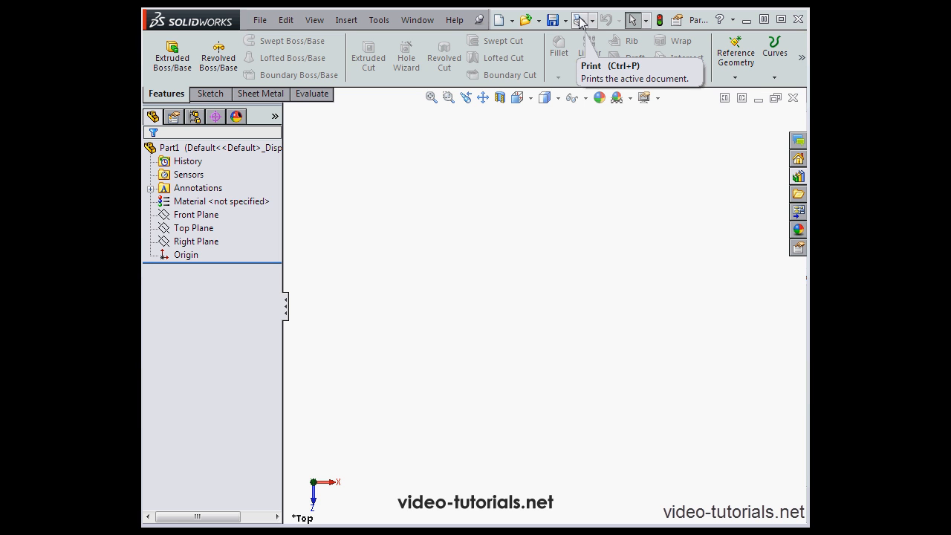
mouse_move(508, 123)
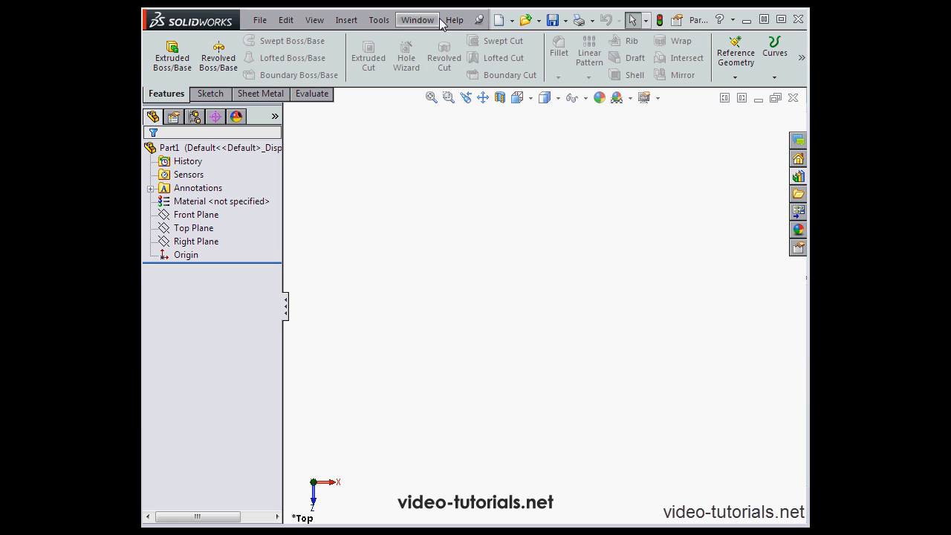
mouse_move(438, 27)
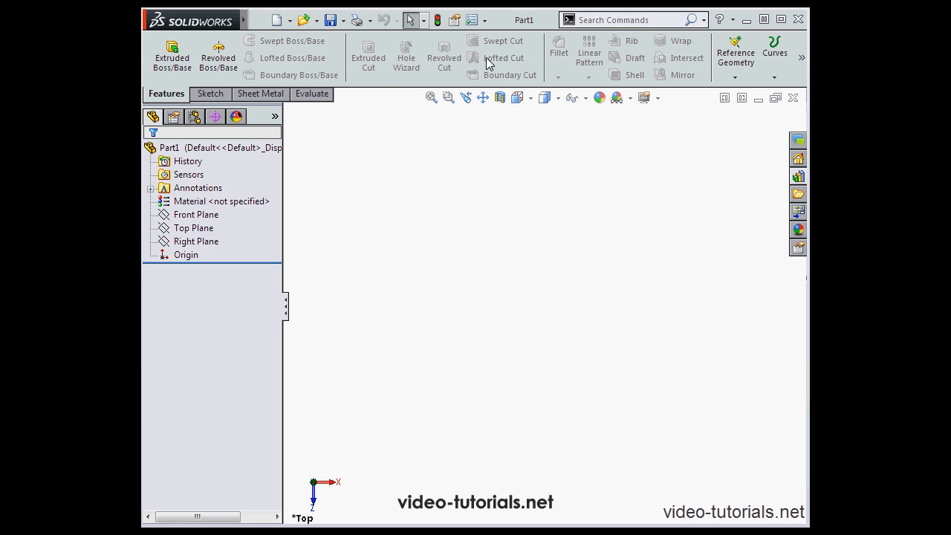
mouse_move(260, 21)
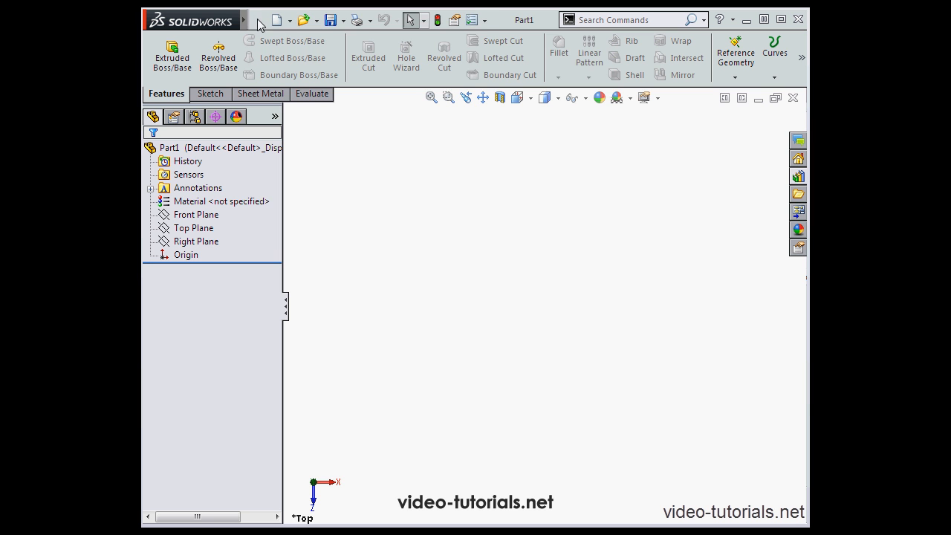
click(454, 20)
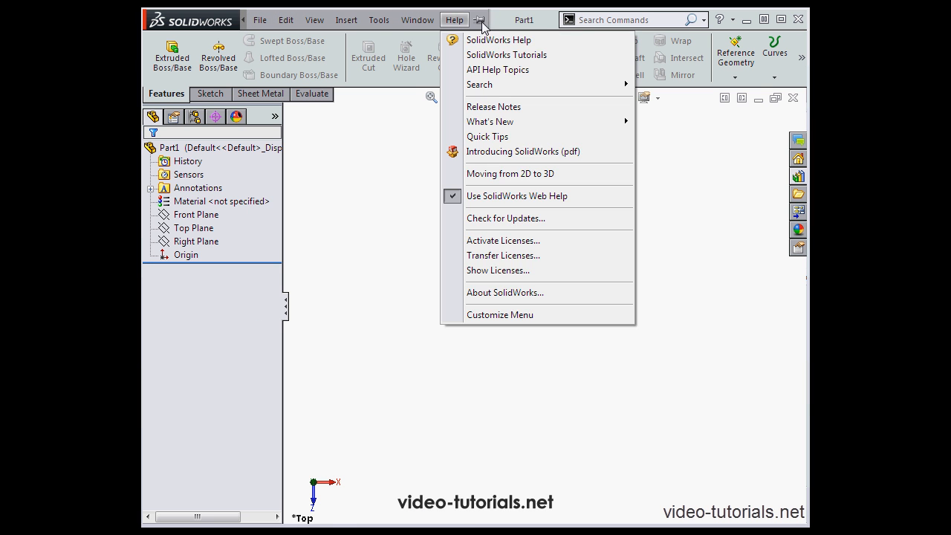
click(454, 19)
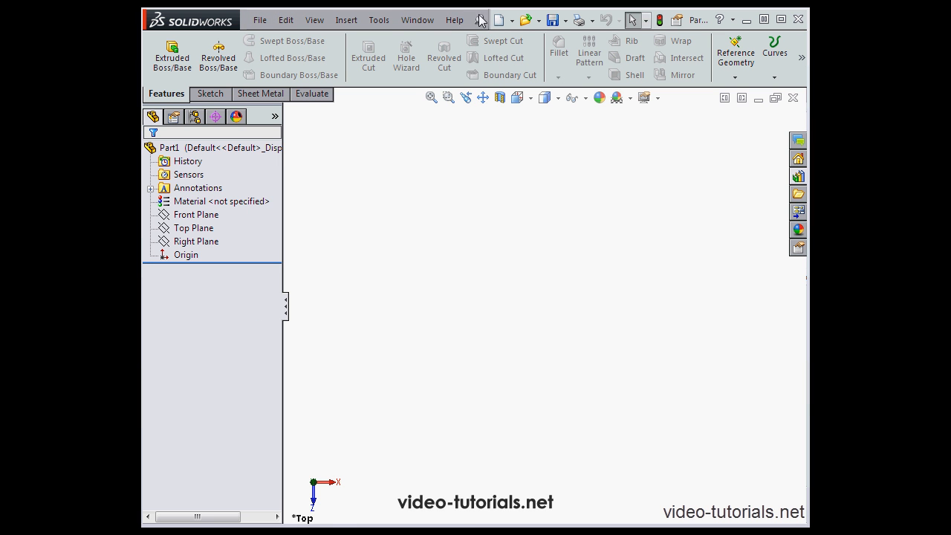
- Show the File menu with recent parts and the 12.SLDPRT tire preview
click(258, 19)
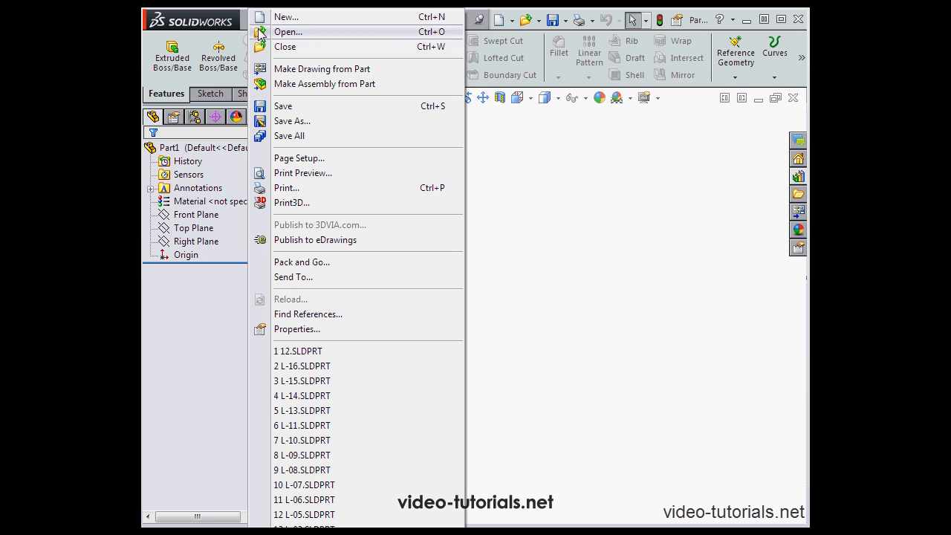
mouse_move(305, 350)
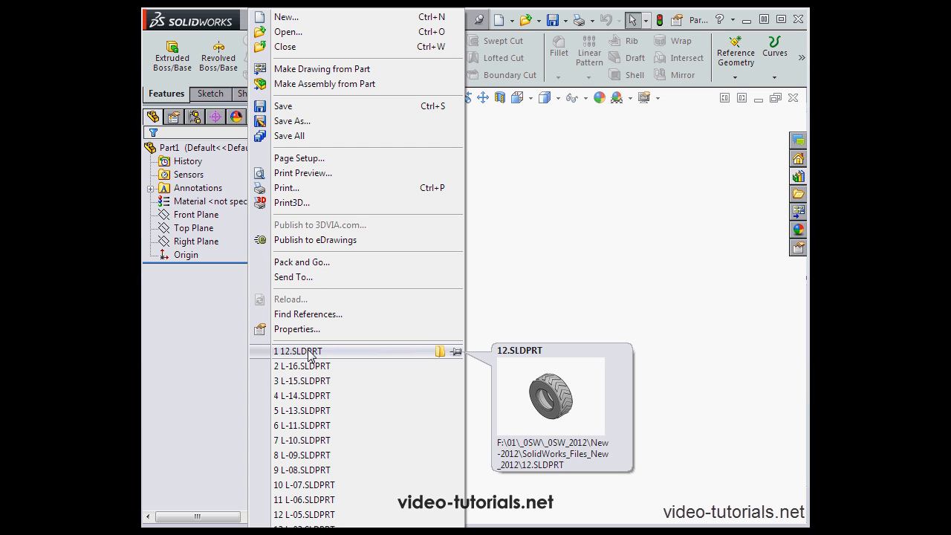
mouse_move(309, 354)
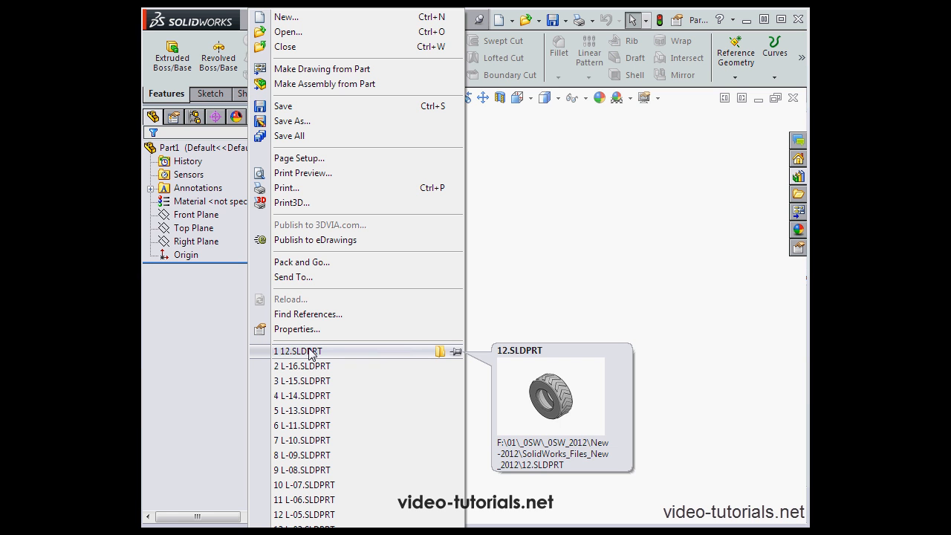
mouse_move(324, 356)
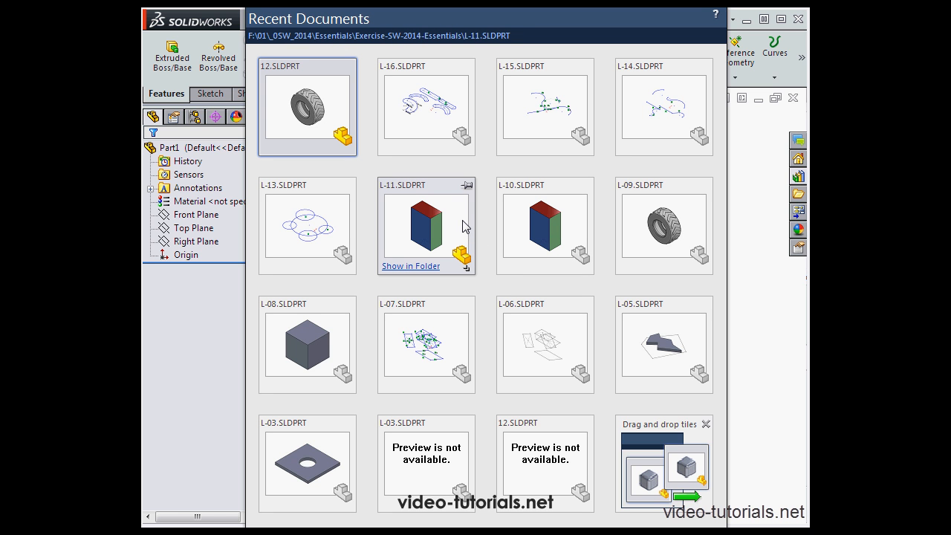
mouse_move(457, 225)
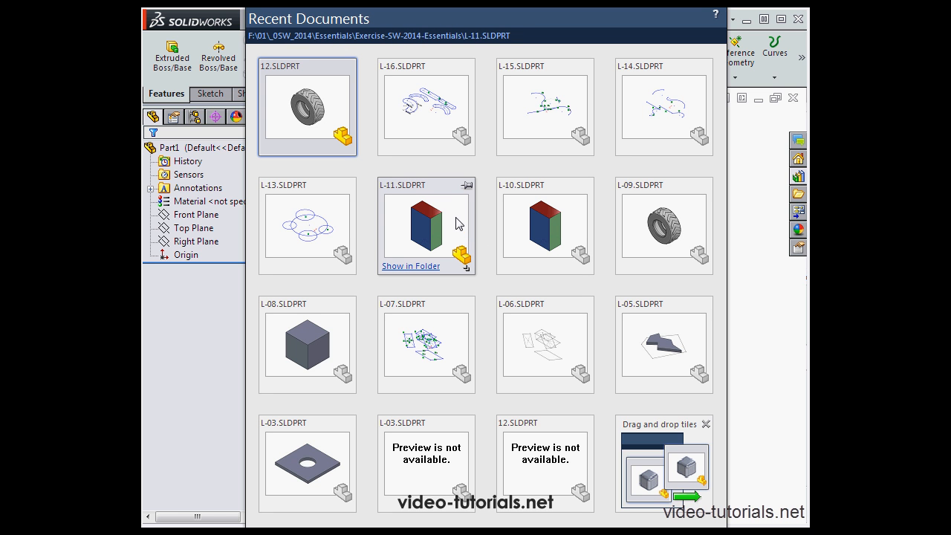
mouse_move(447, 223)
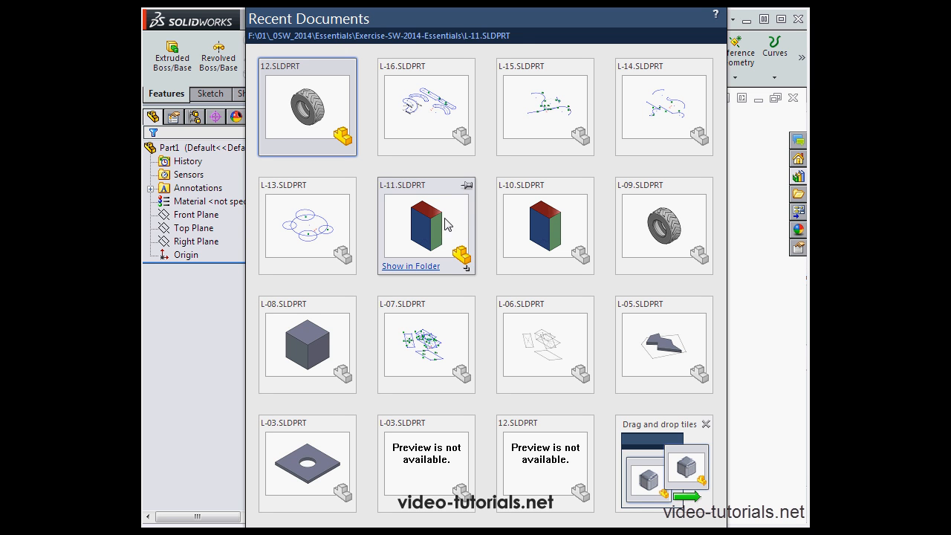
mouse_move(469, 275)
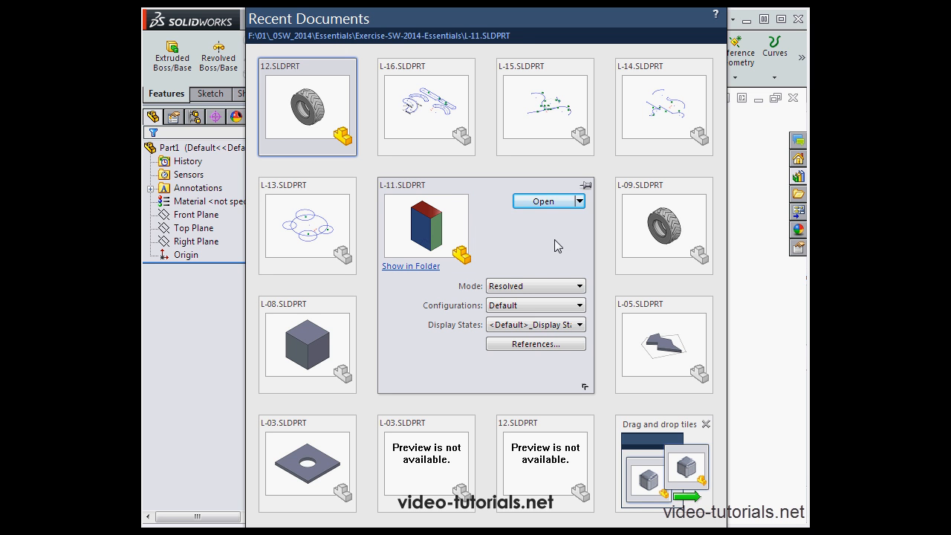
mouse_move(535, 384)
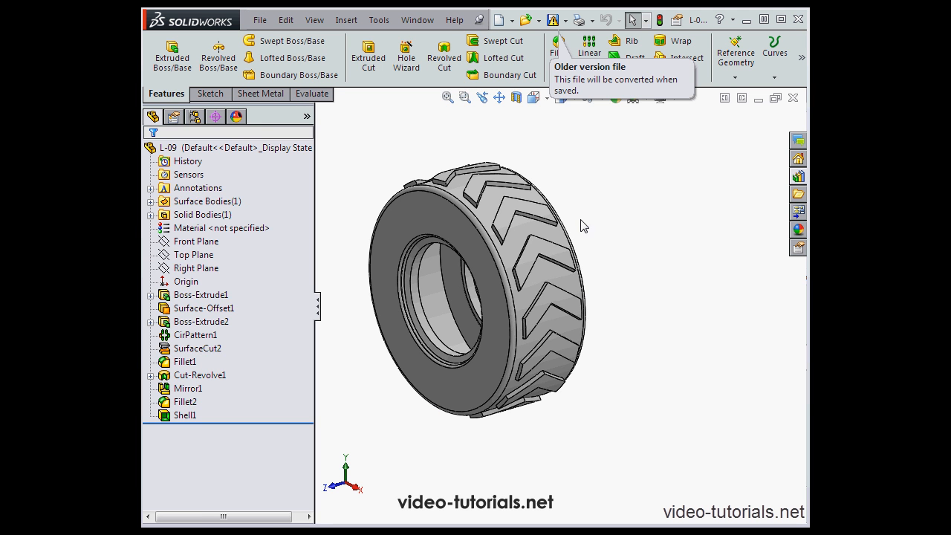
mouse_move(615, 216)
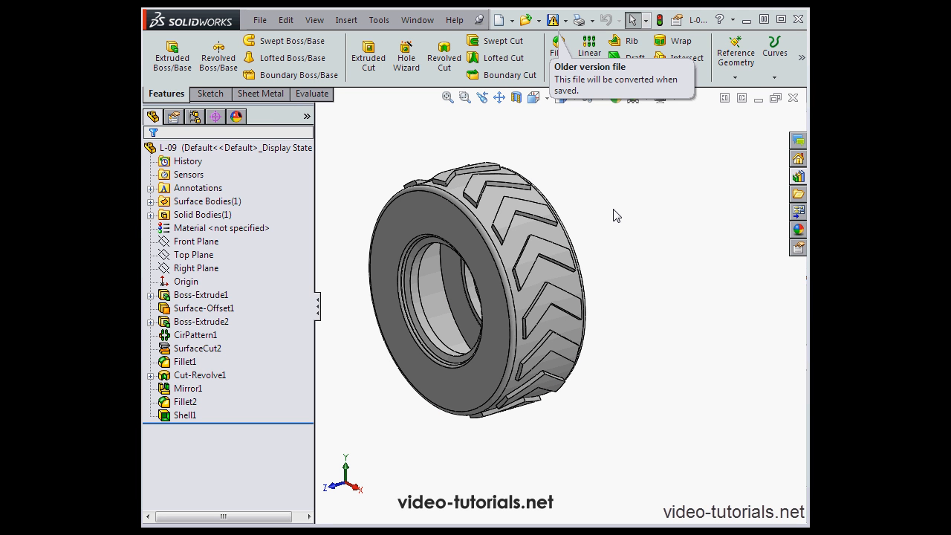
mouse_move(624, 193)
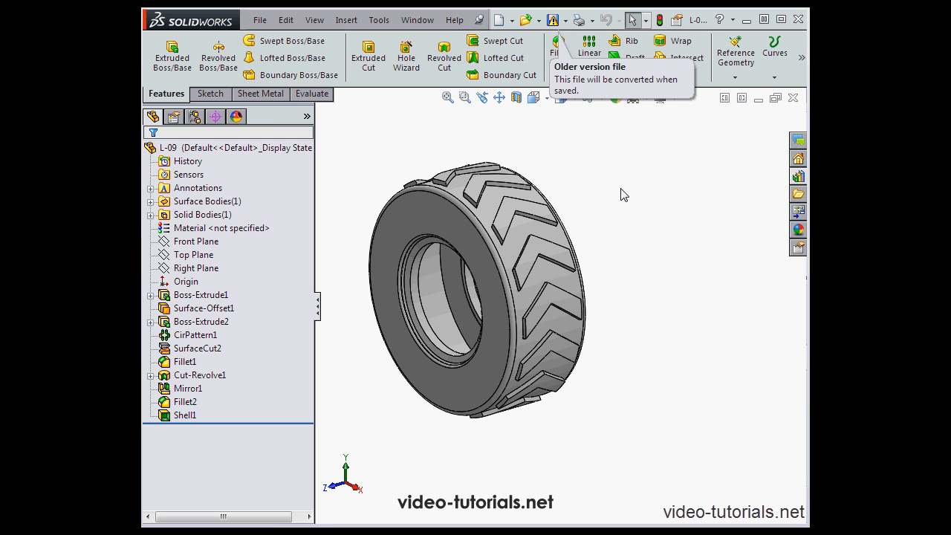
mouse_move(613, 180)
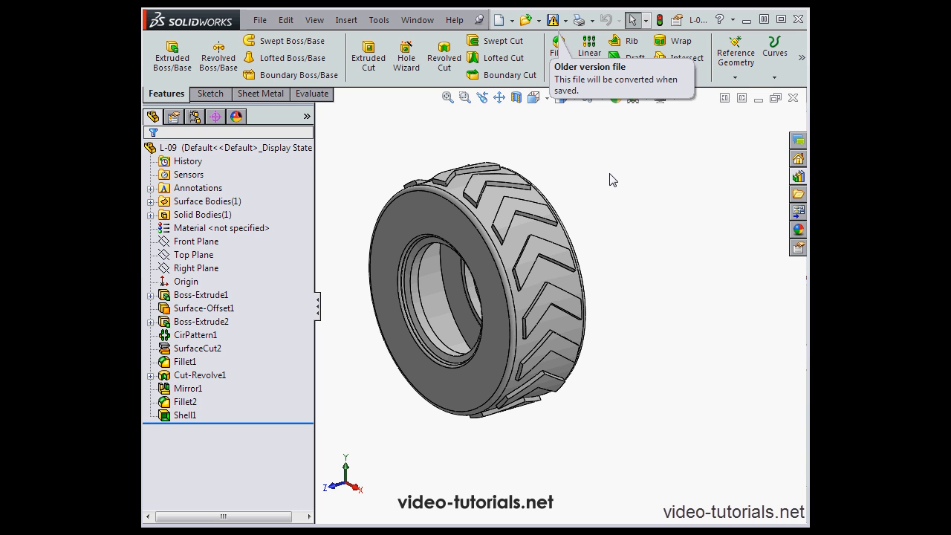
mouse_move(606, 178)
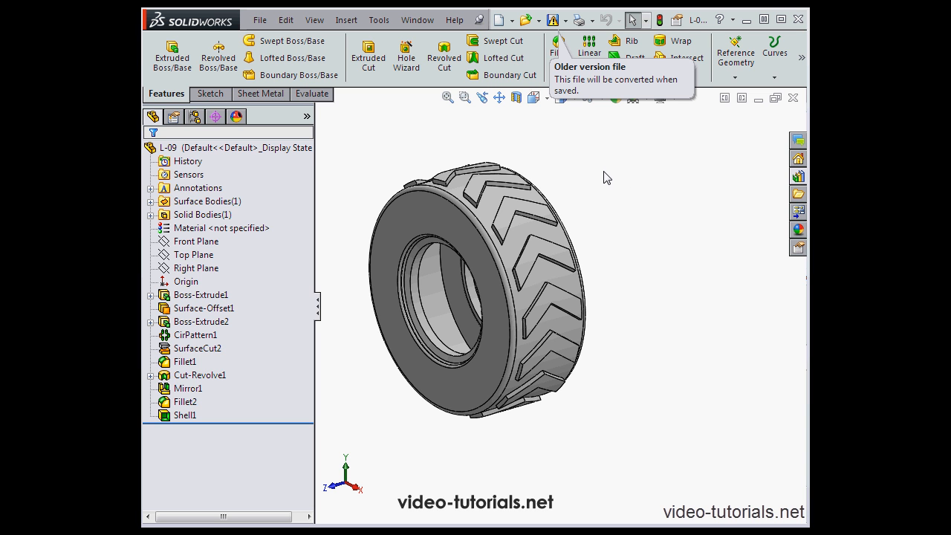
mouse_move(593, 165)
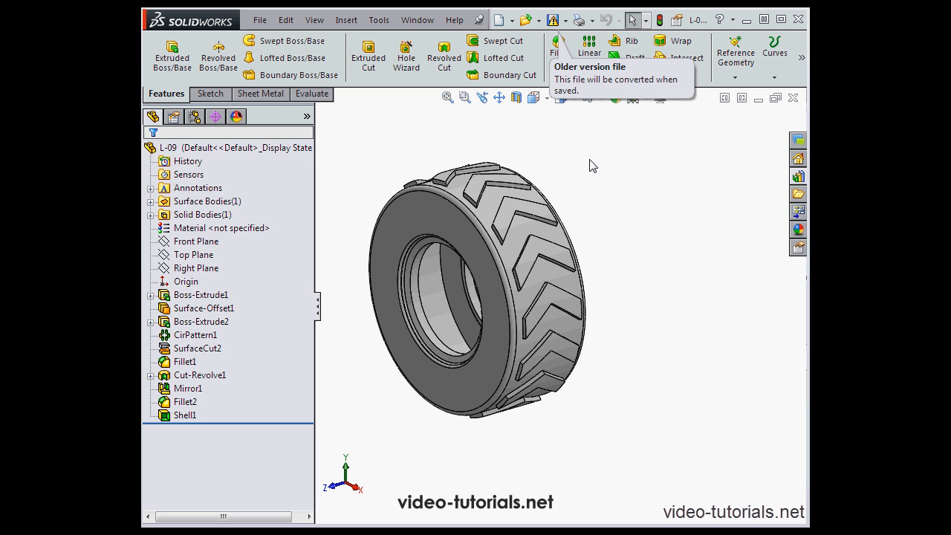
mouse_move(570, 144)
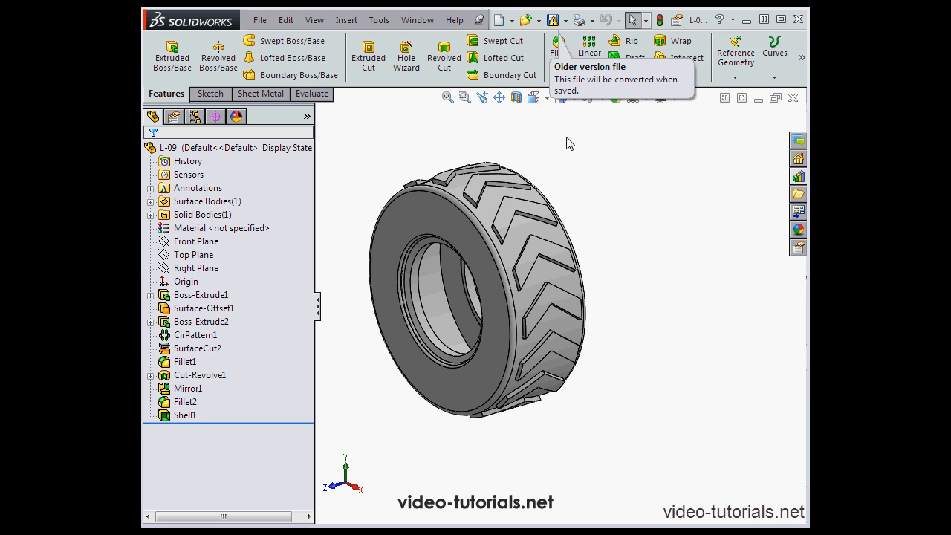
mouse_move(574, 140)
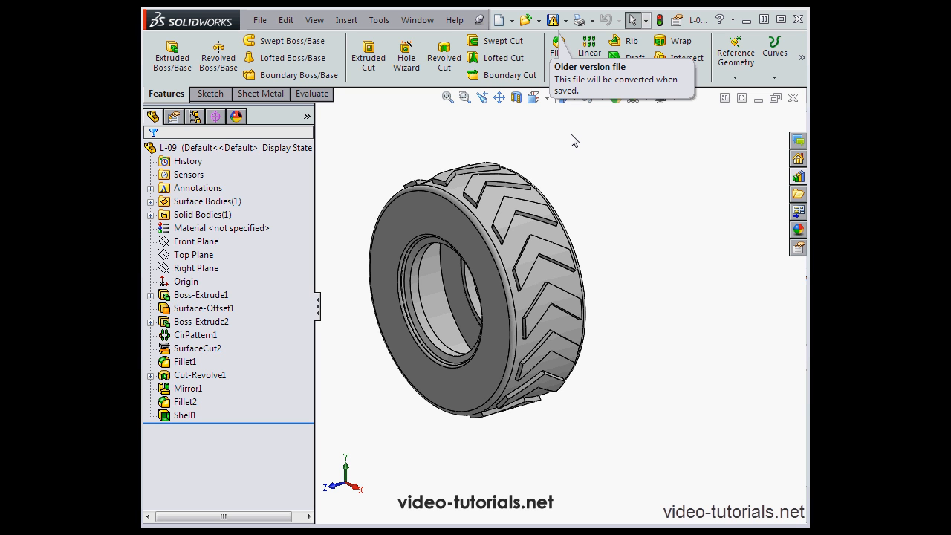
mouse_move(581, 130)
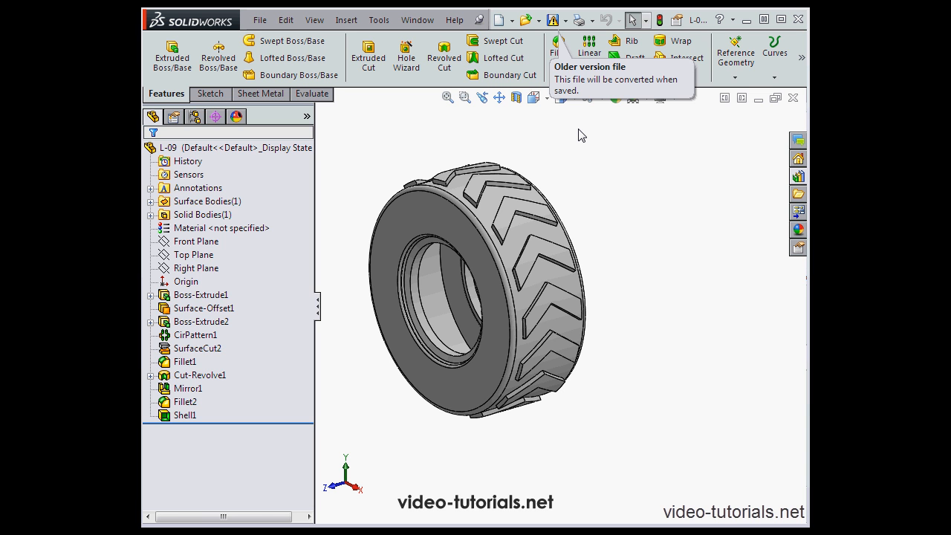
mouse_move(542, 116)
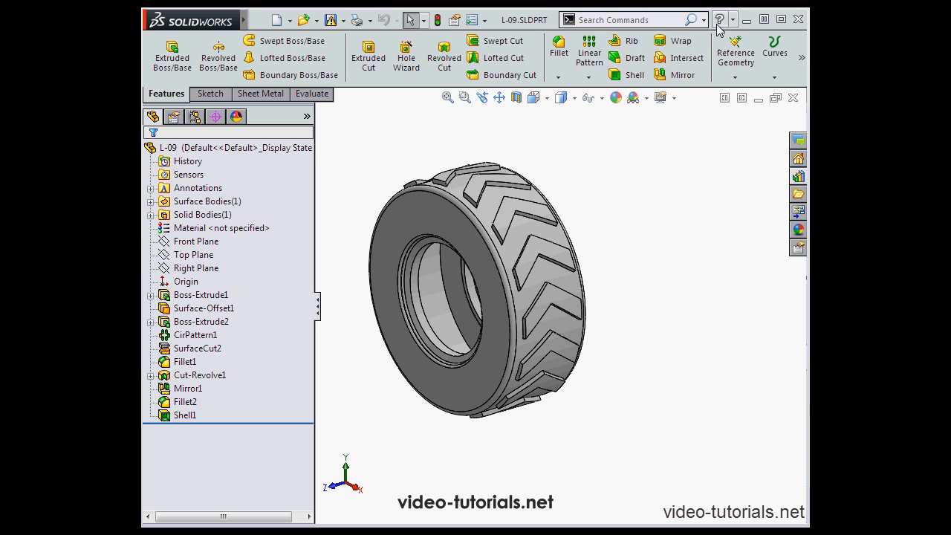
- Show the search scope choices: help, knowledge base, forum, commands, files and models
click(701, 20)
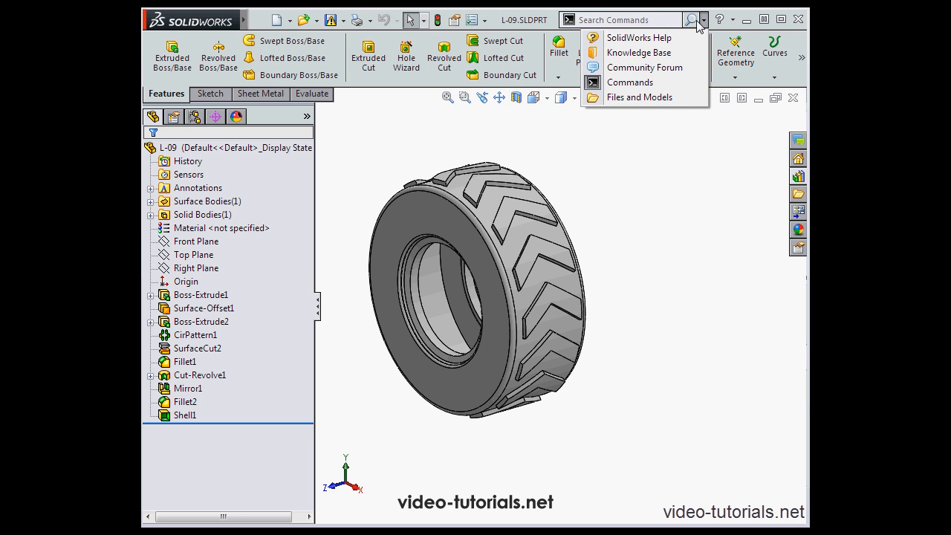
mouse_move(638, 52)
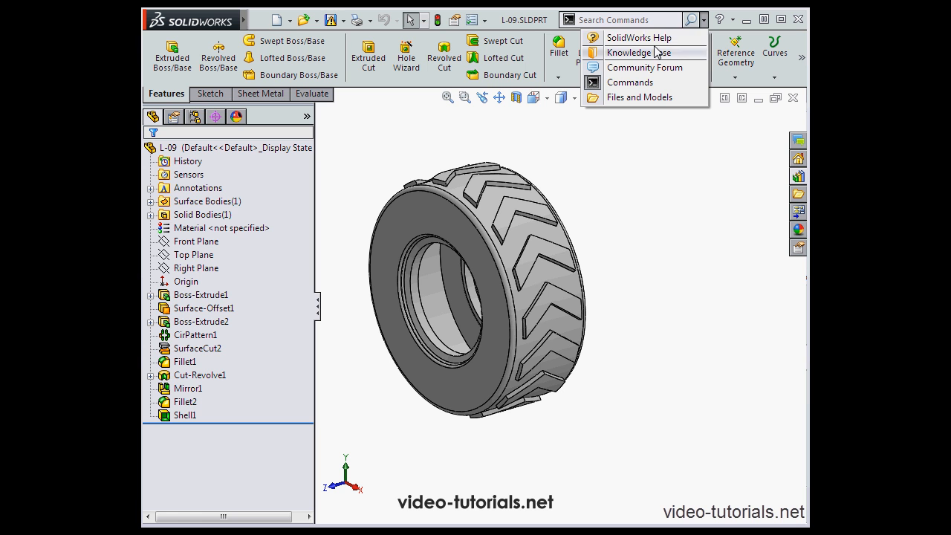
mouse_move(645, 68)
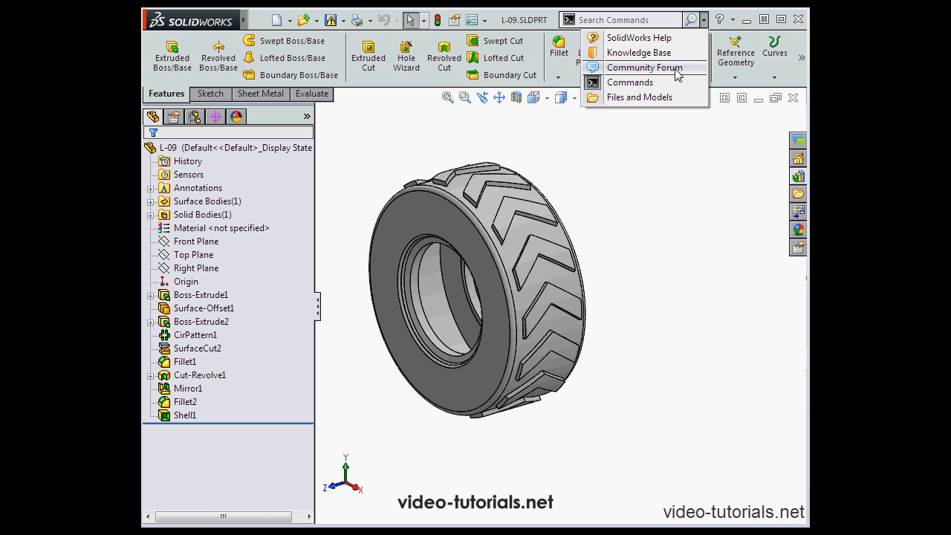
mouse_move(662, 84)
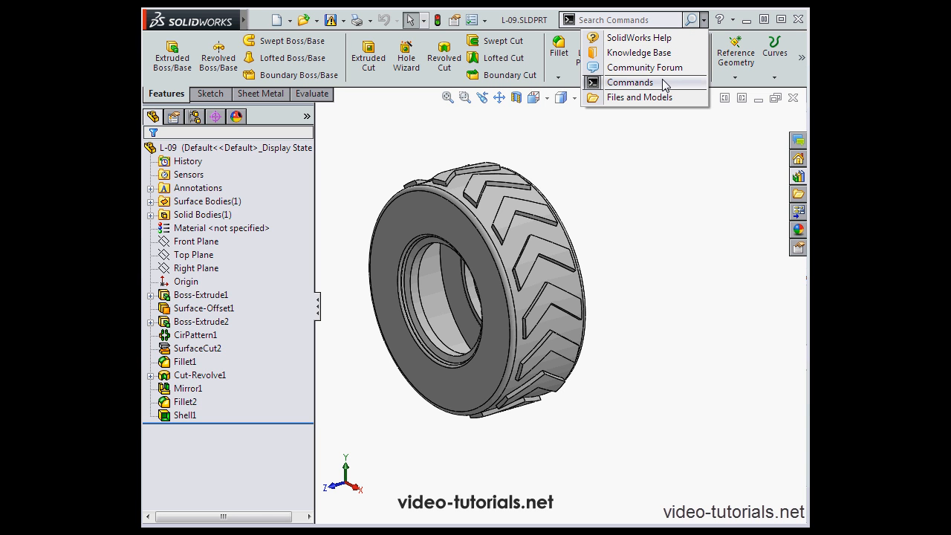
mouse_move(661, 98)
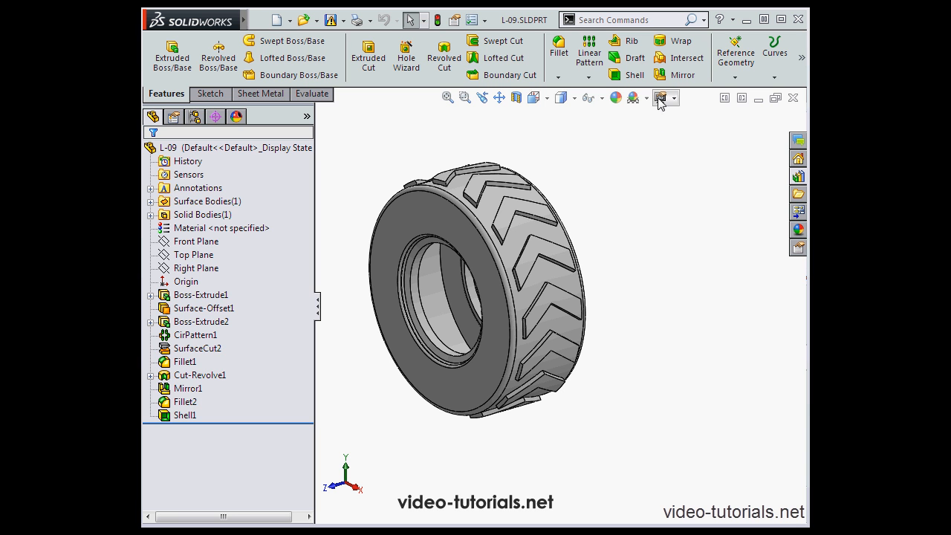
mouse_move(449, 98)
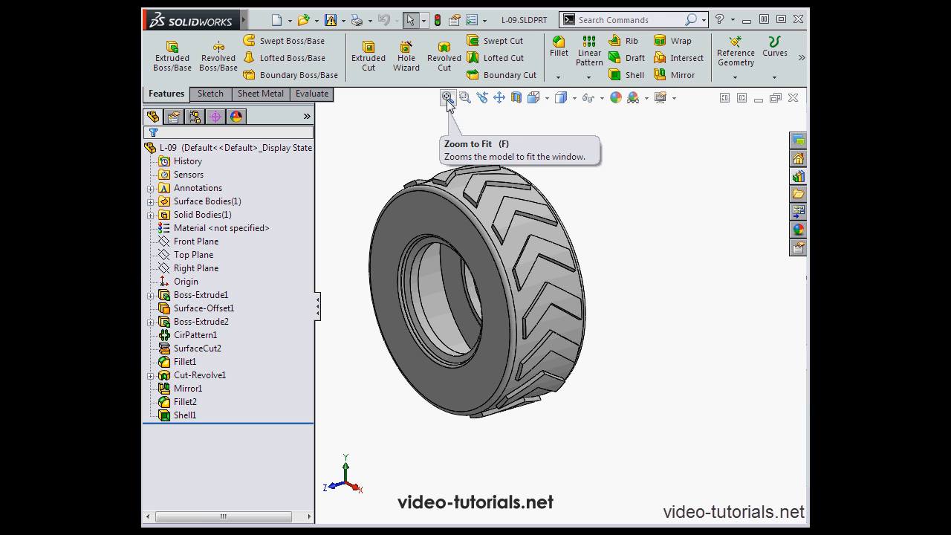
mouse_move(482, 98)
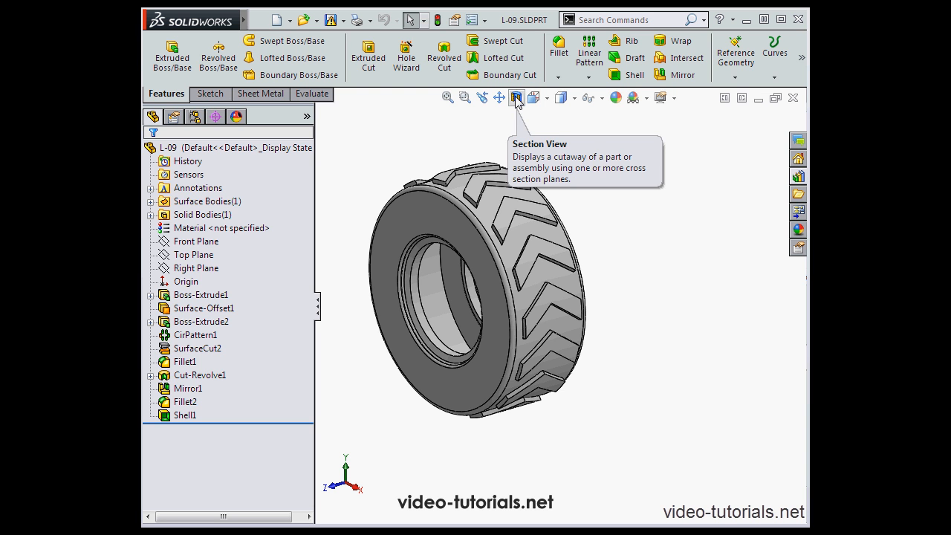
mouse_move(558, 122)
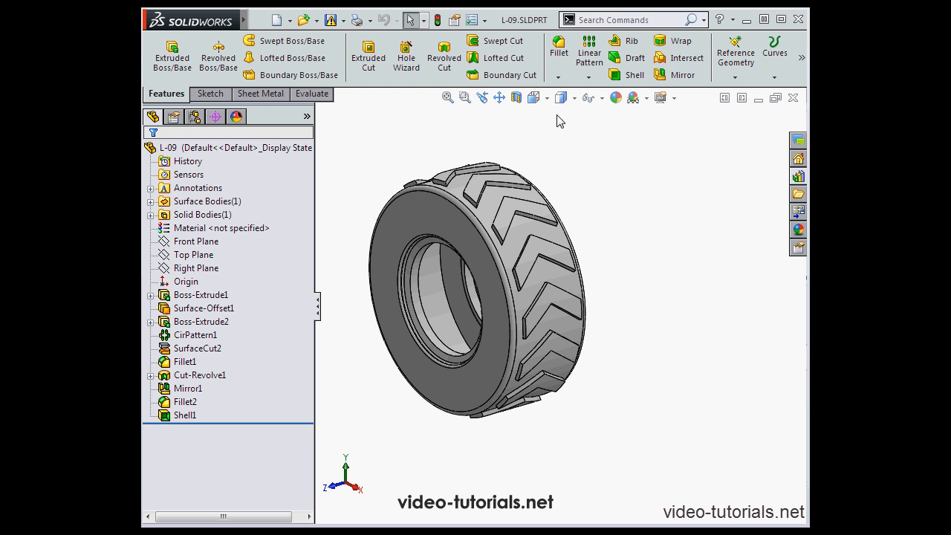
mouse_move(576, 117)
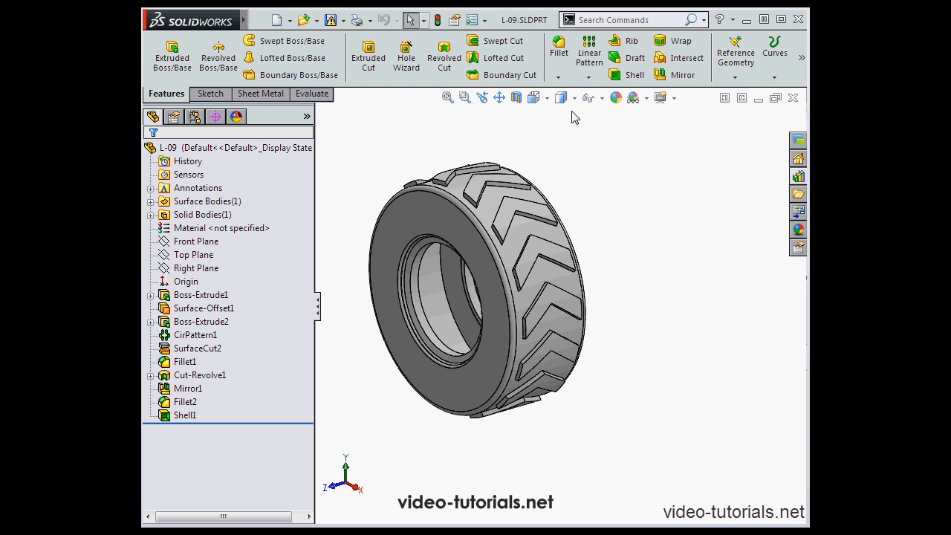
- Reach the Customize dialog's Commands page listing toolbar categories and their buttons
click(485, 19)
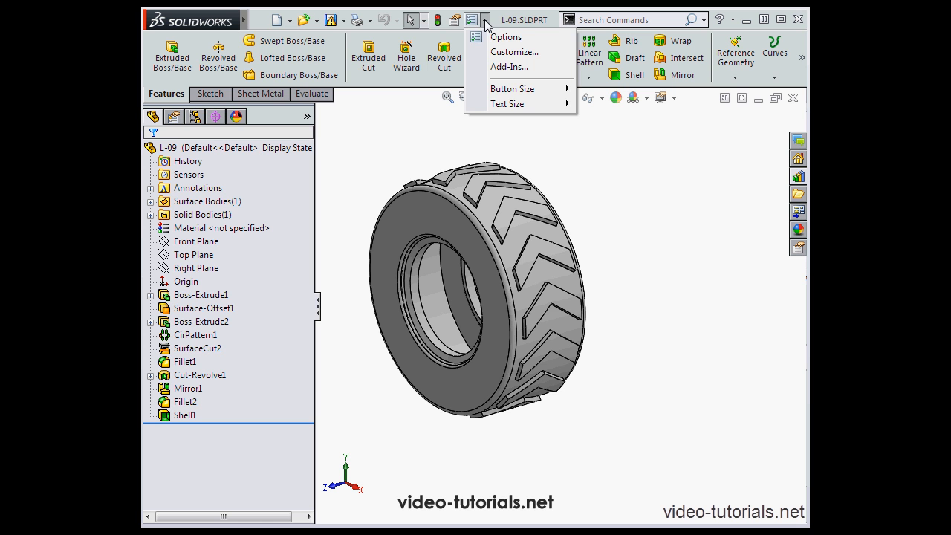
click(514, 52)
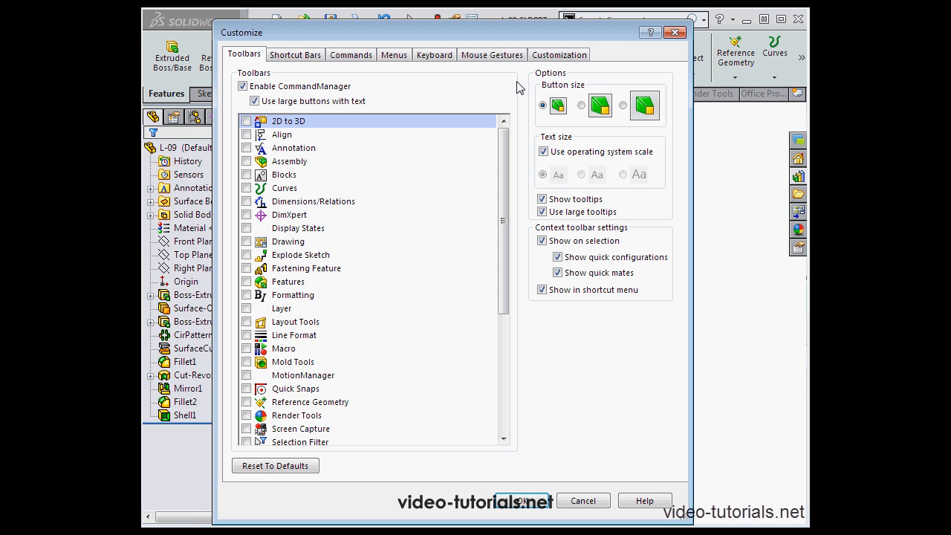
click(350, 54)
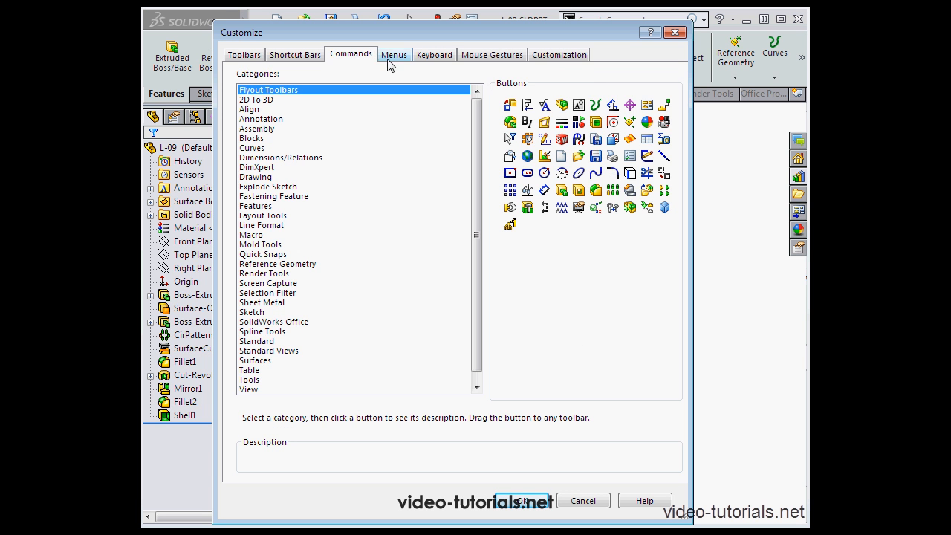